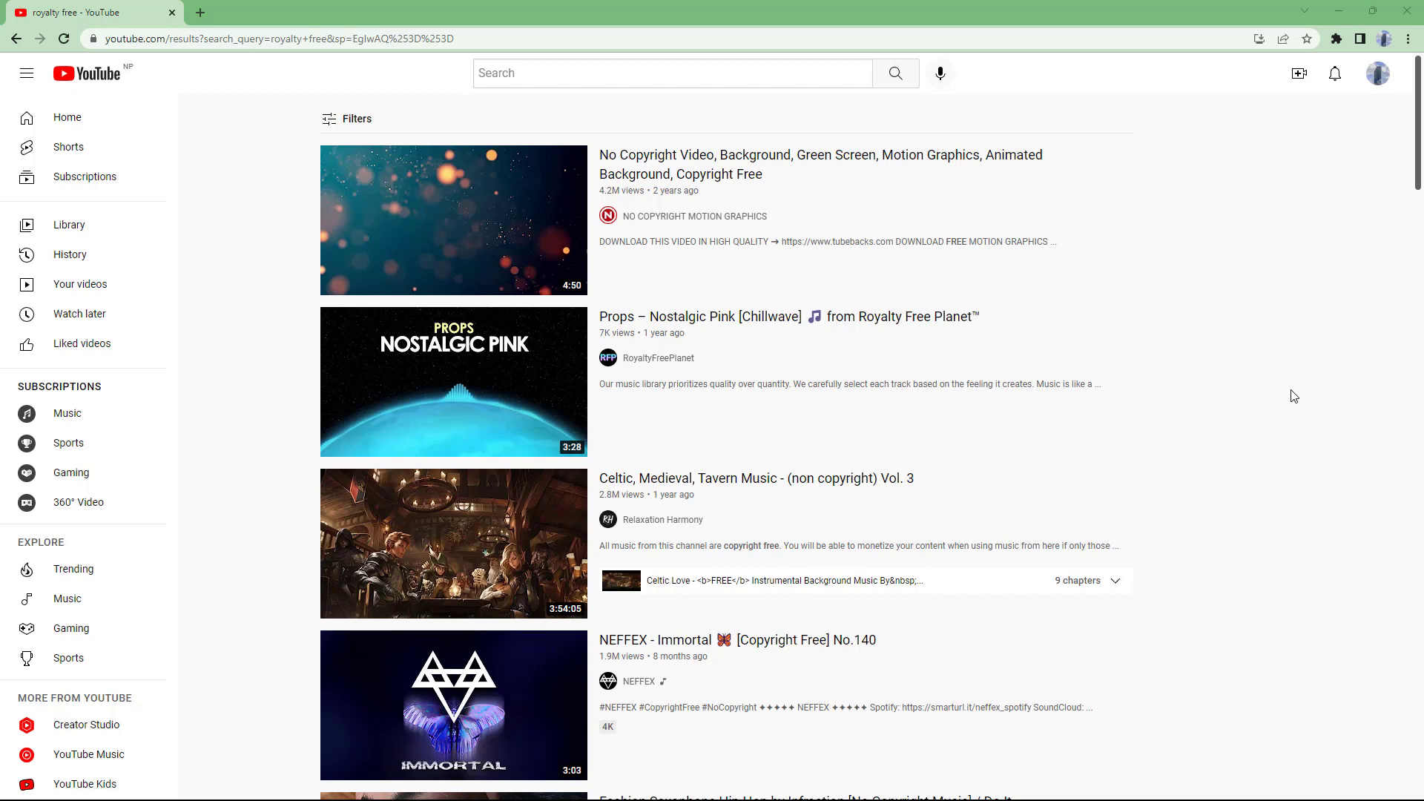
mouse_move(1317, 349)
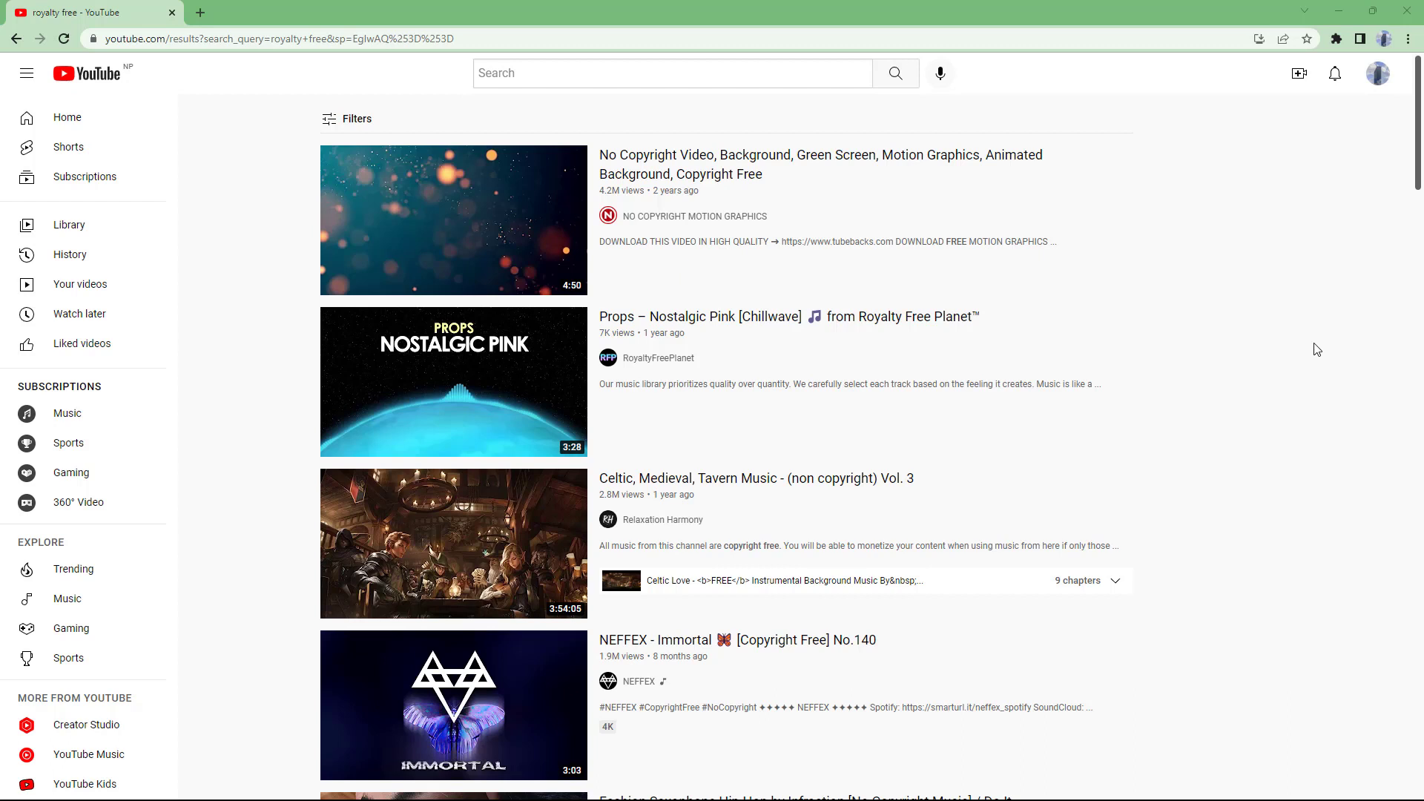
mouse_move(1307, 344)
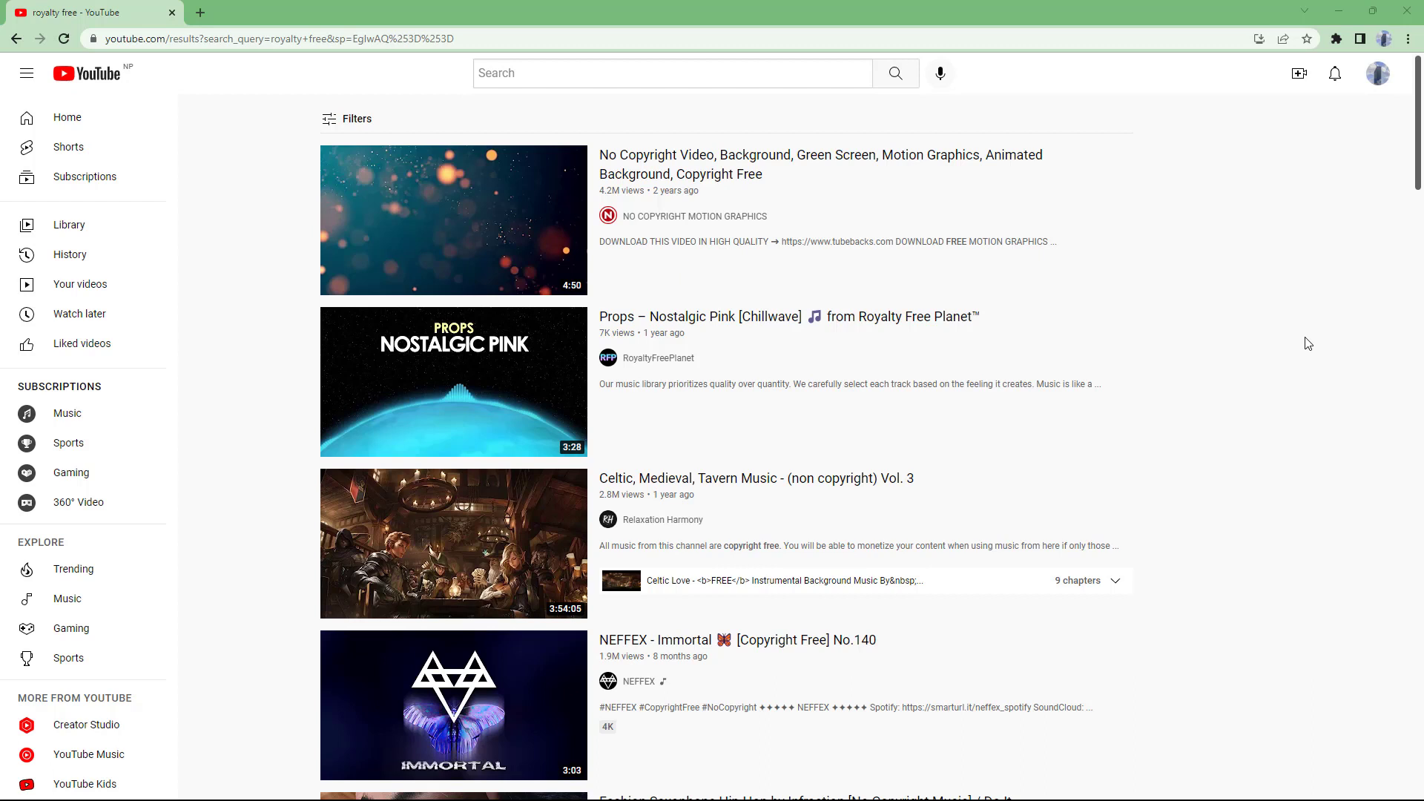
mouse_move(1313, 311)
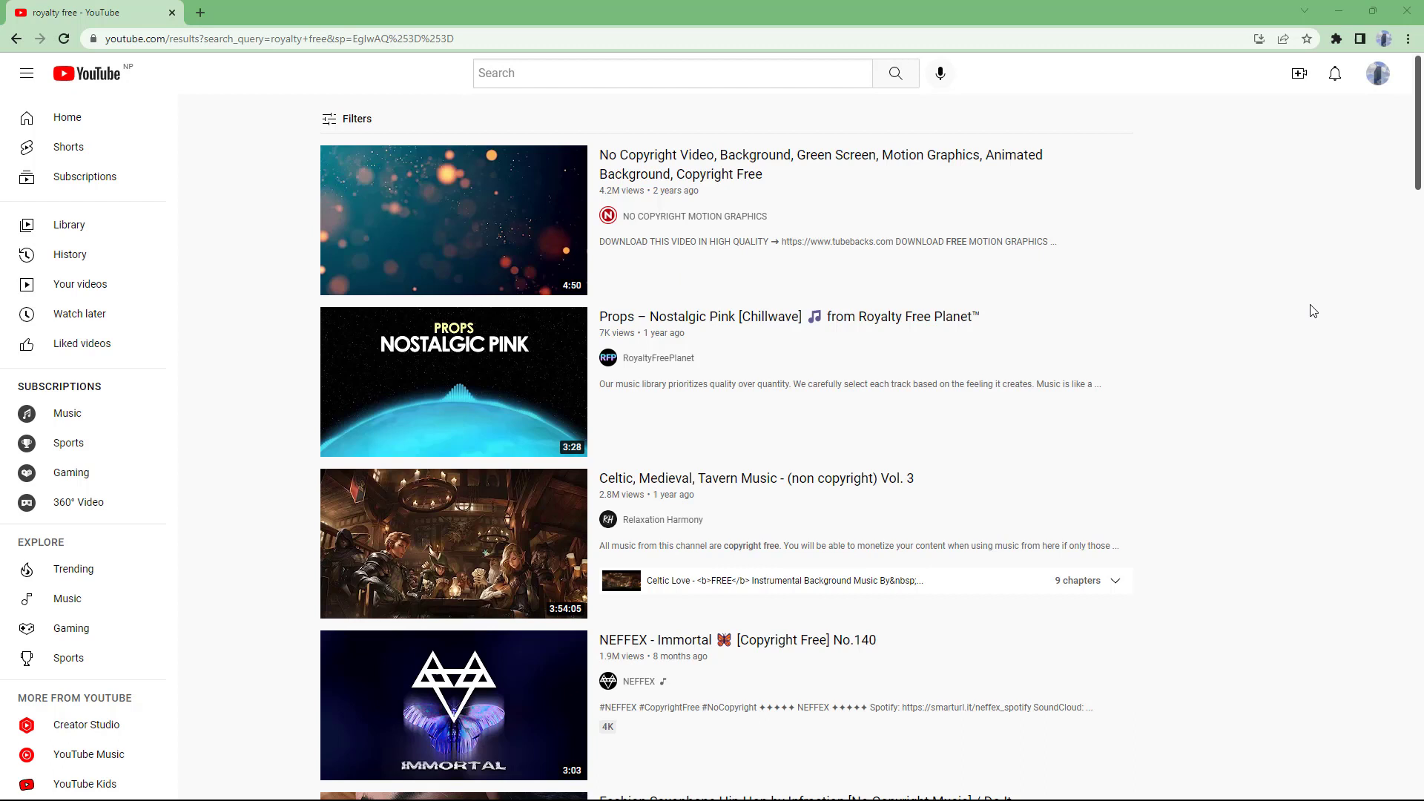
mouse_move(1225, 277)
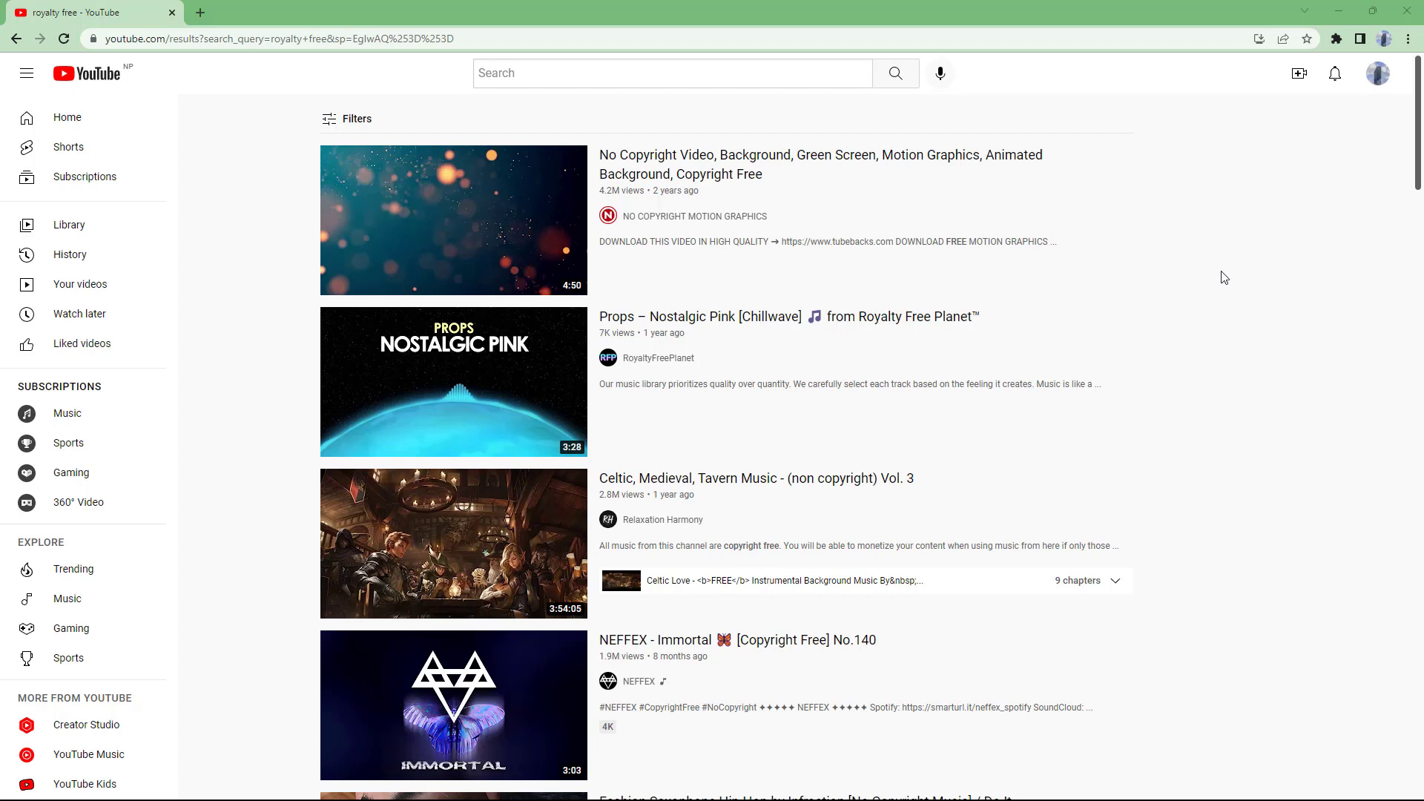
mouse_move(1378, 80)
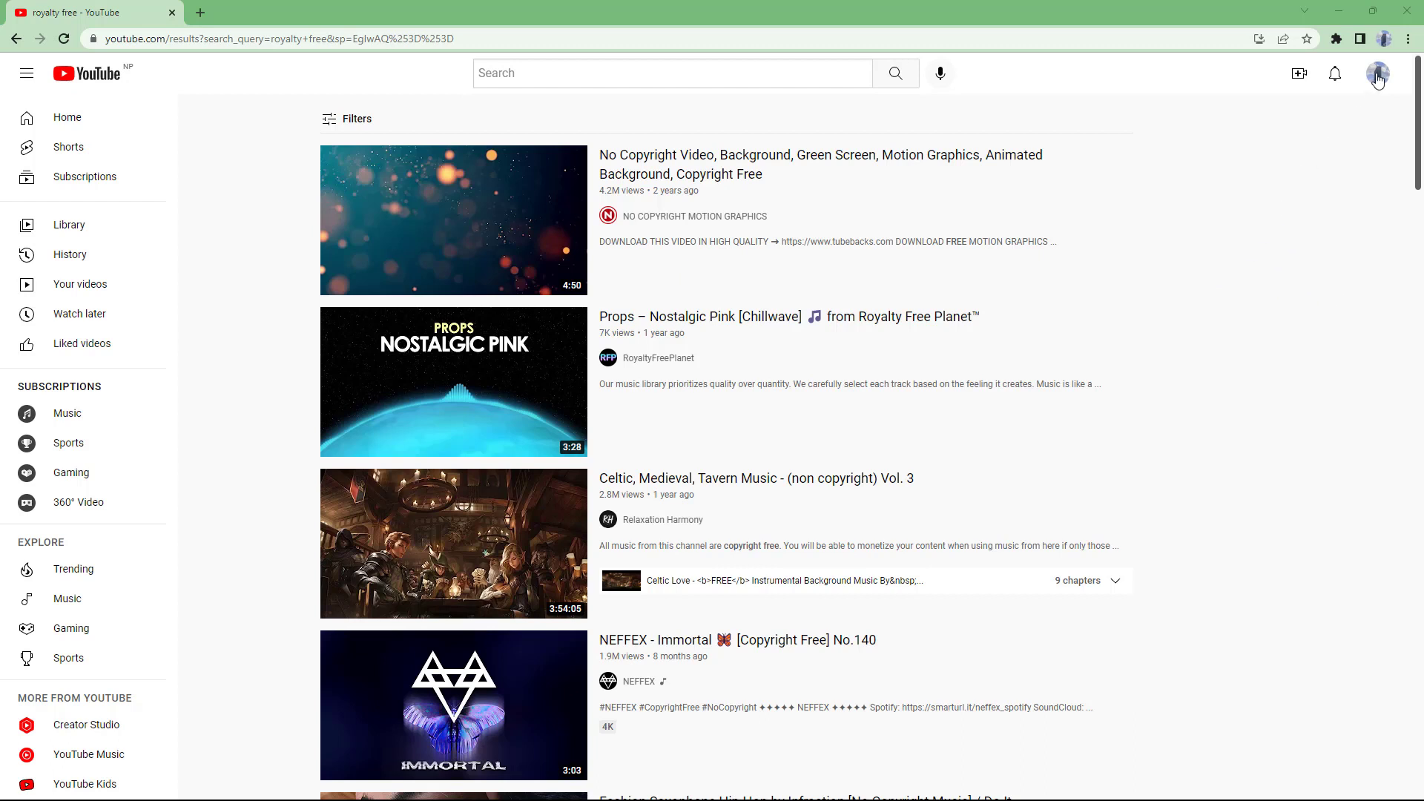
- Open YouTube Studio from the profile avatar's account menu
click(1377, 73)
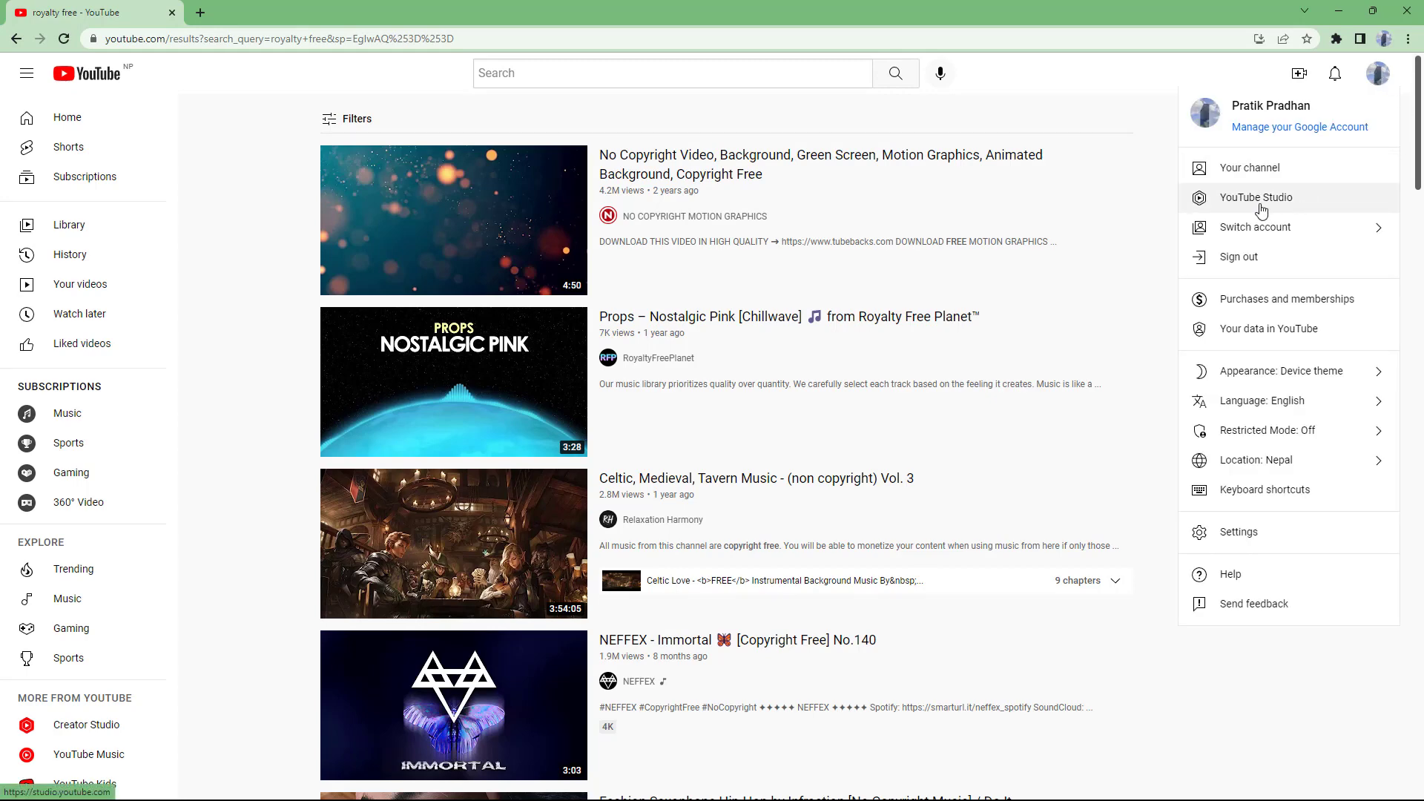
click(1255, 197)
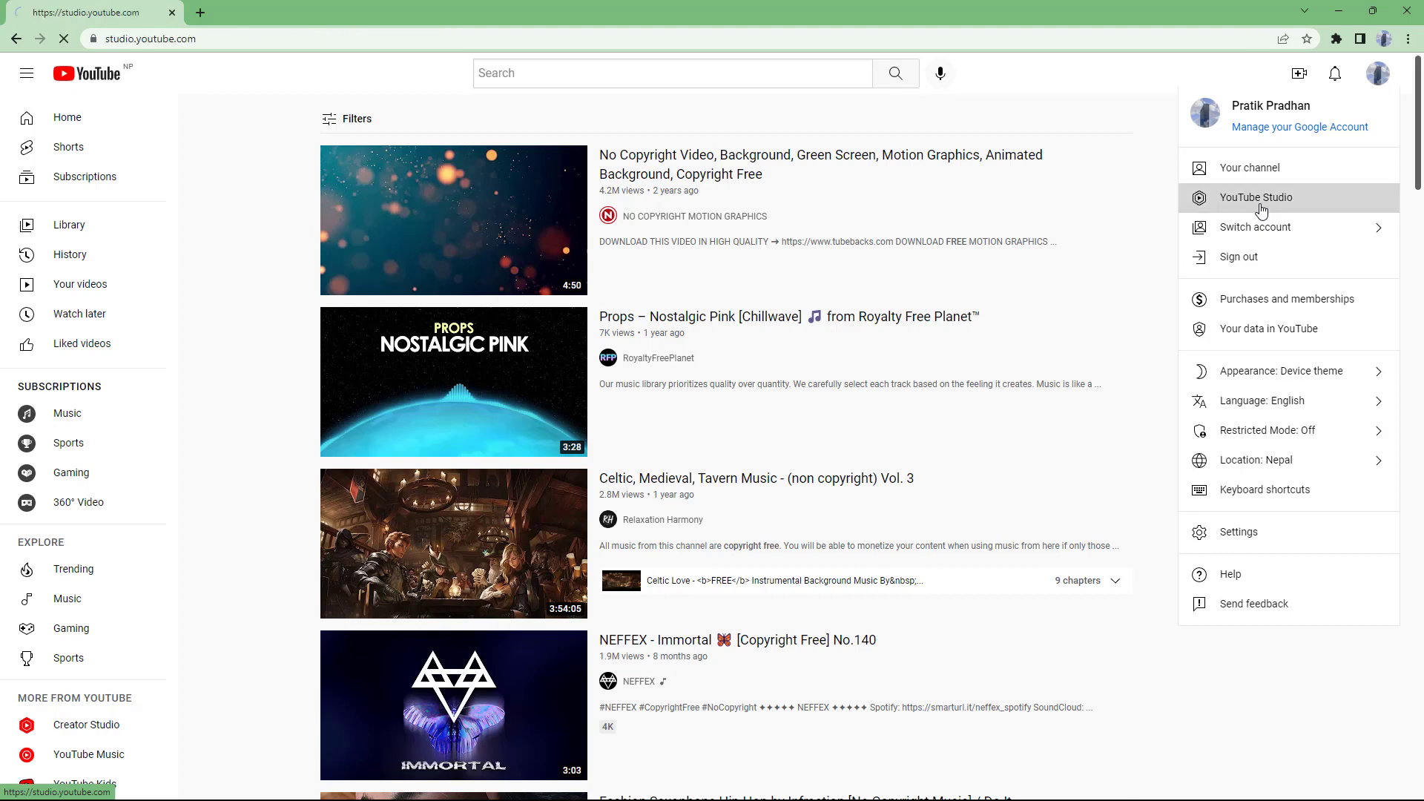
click(1255, 197)
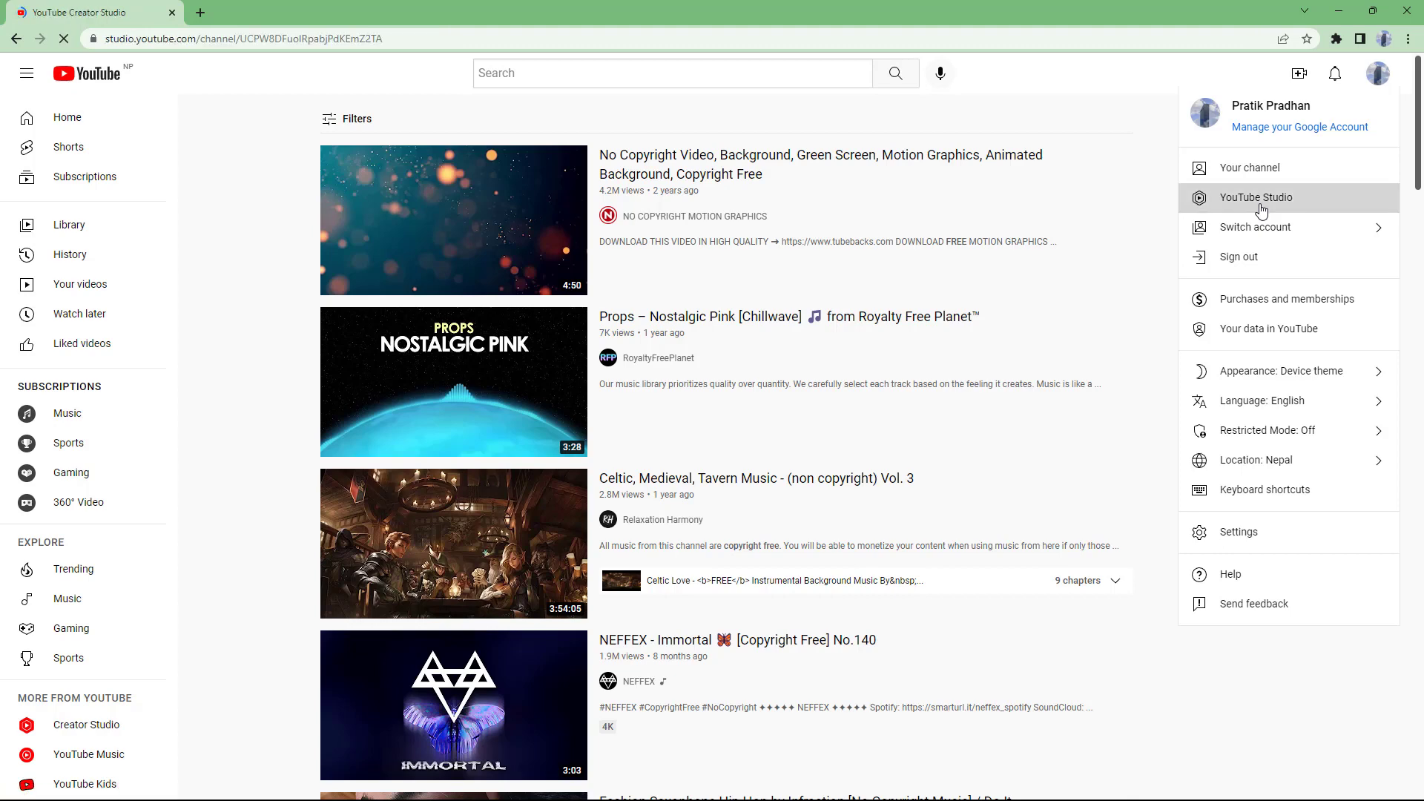
- Let the YouTube Studio Channel dashboard load, showing zero subscribers and views
click(1255, 197)
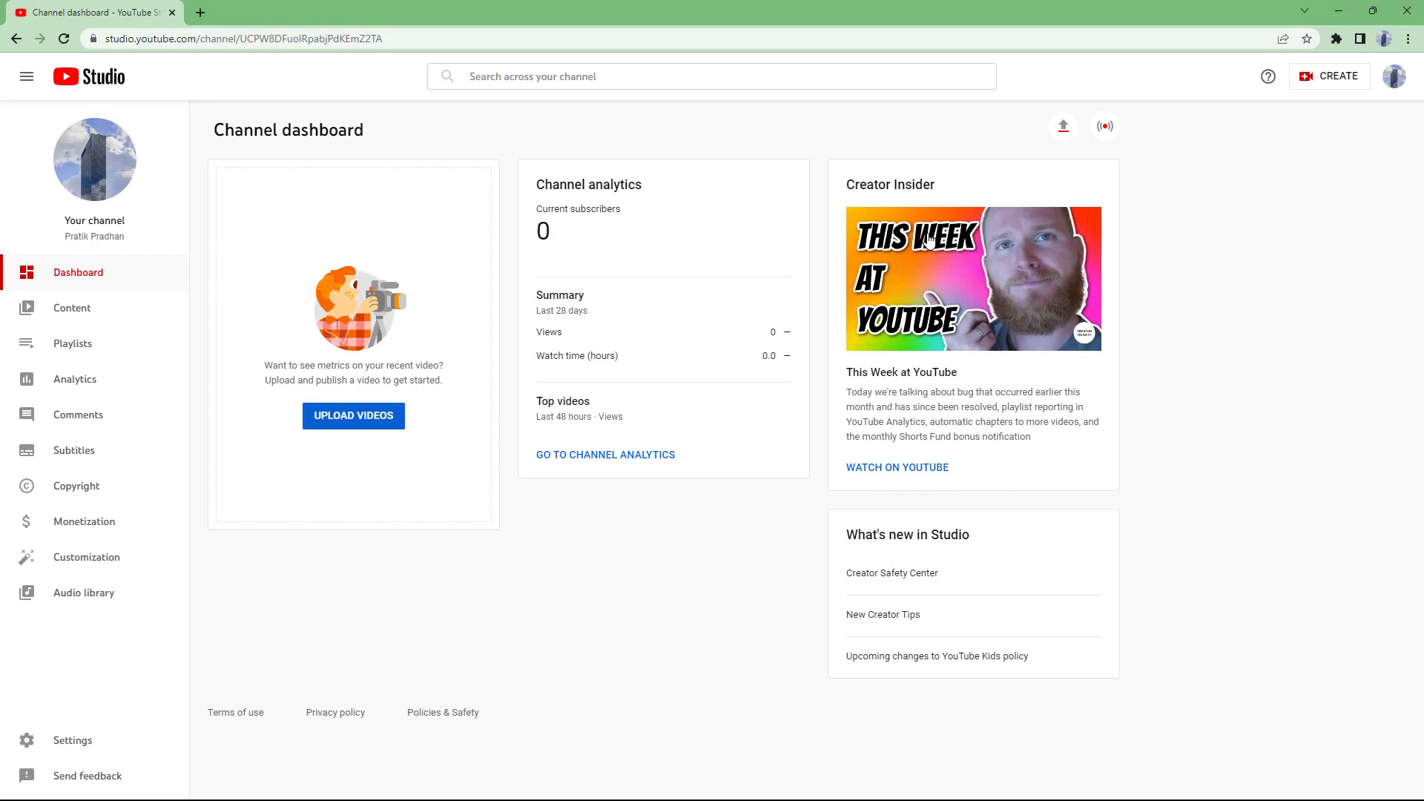
mouse_move(656, 307)
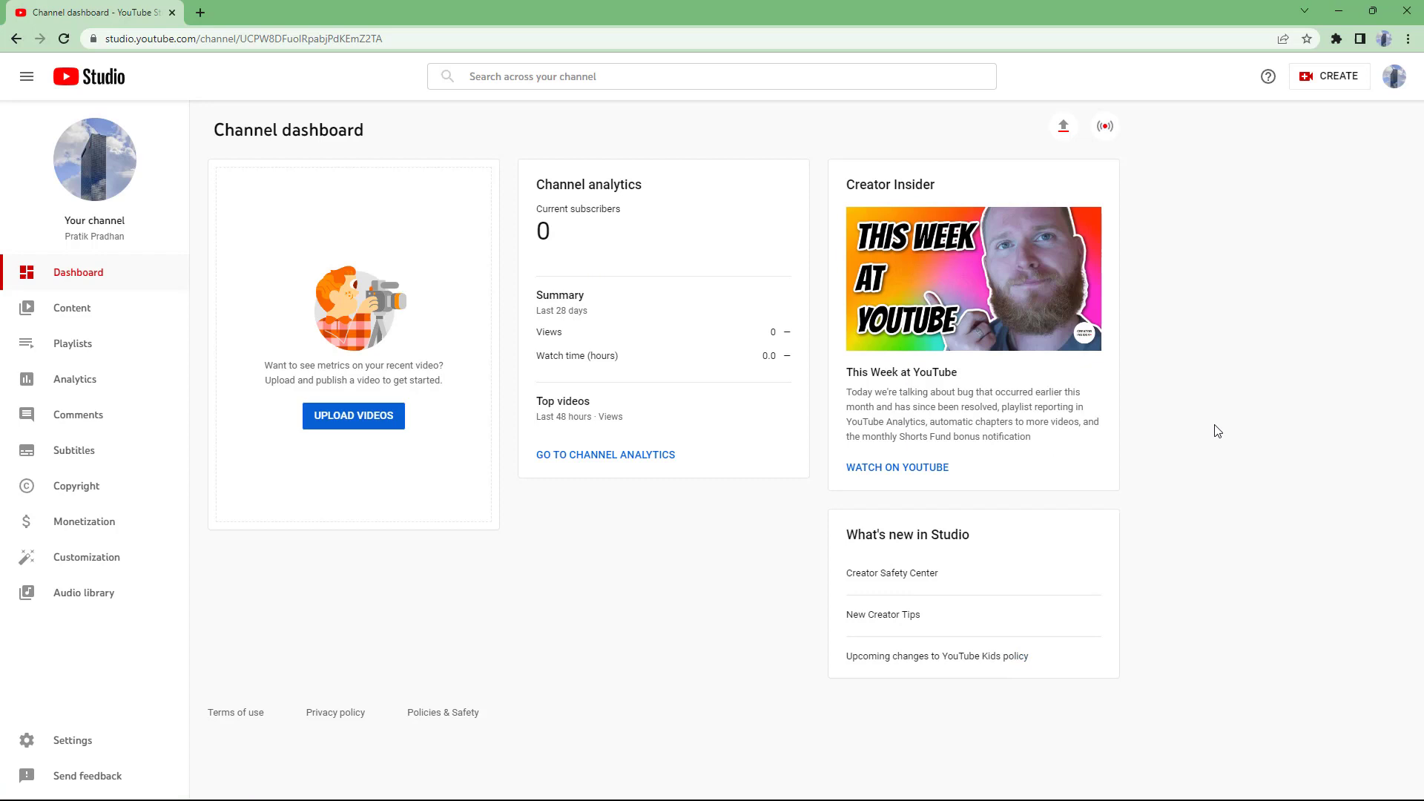
mouse_move(126, 393)
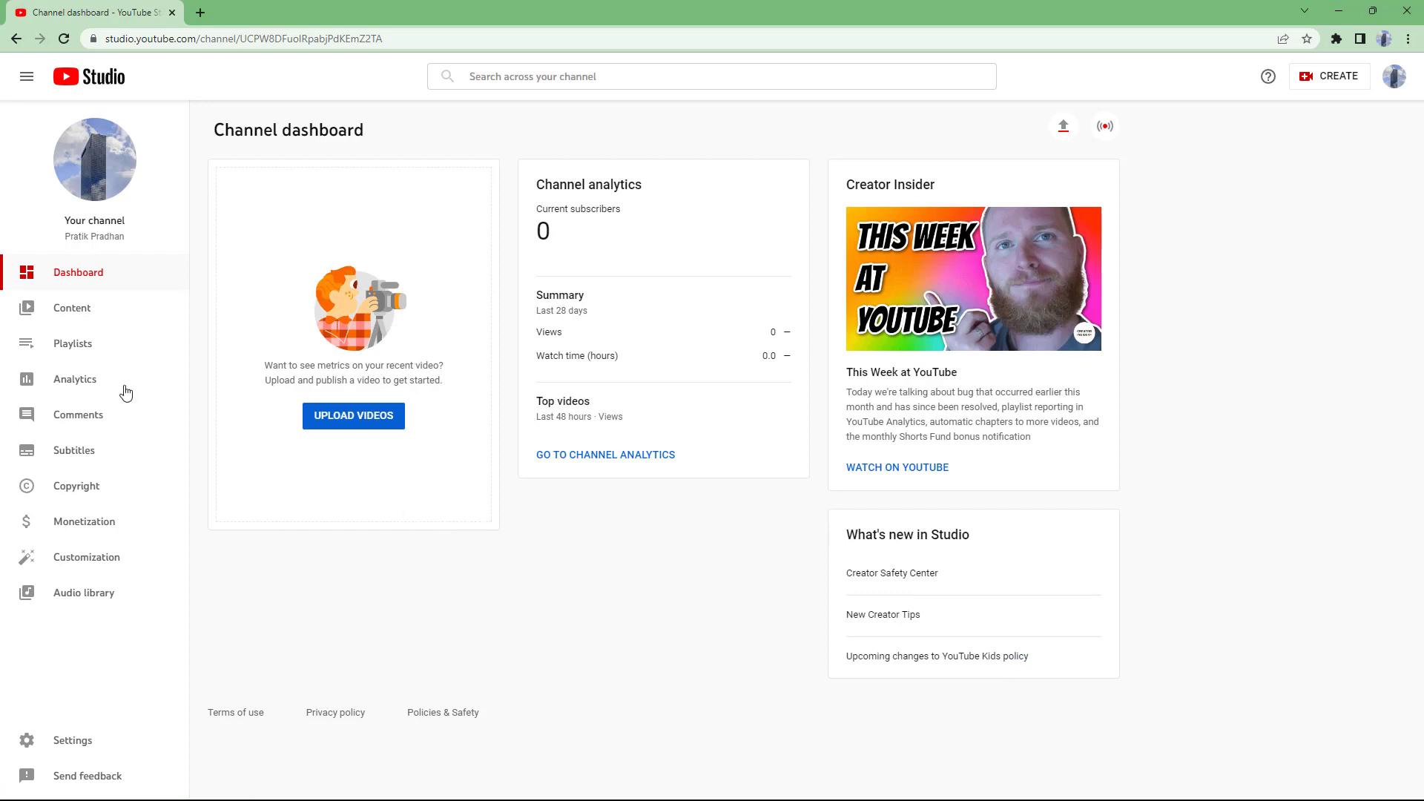
mouse_move(74, 379)
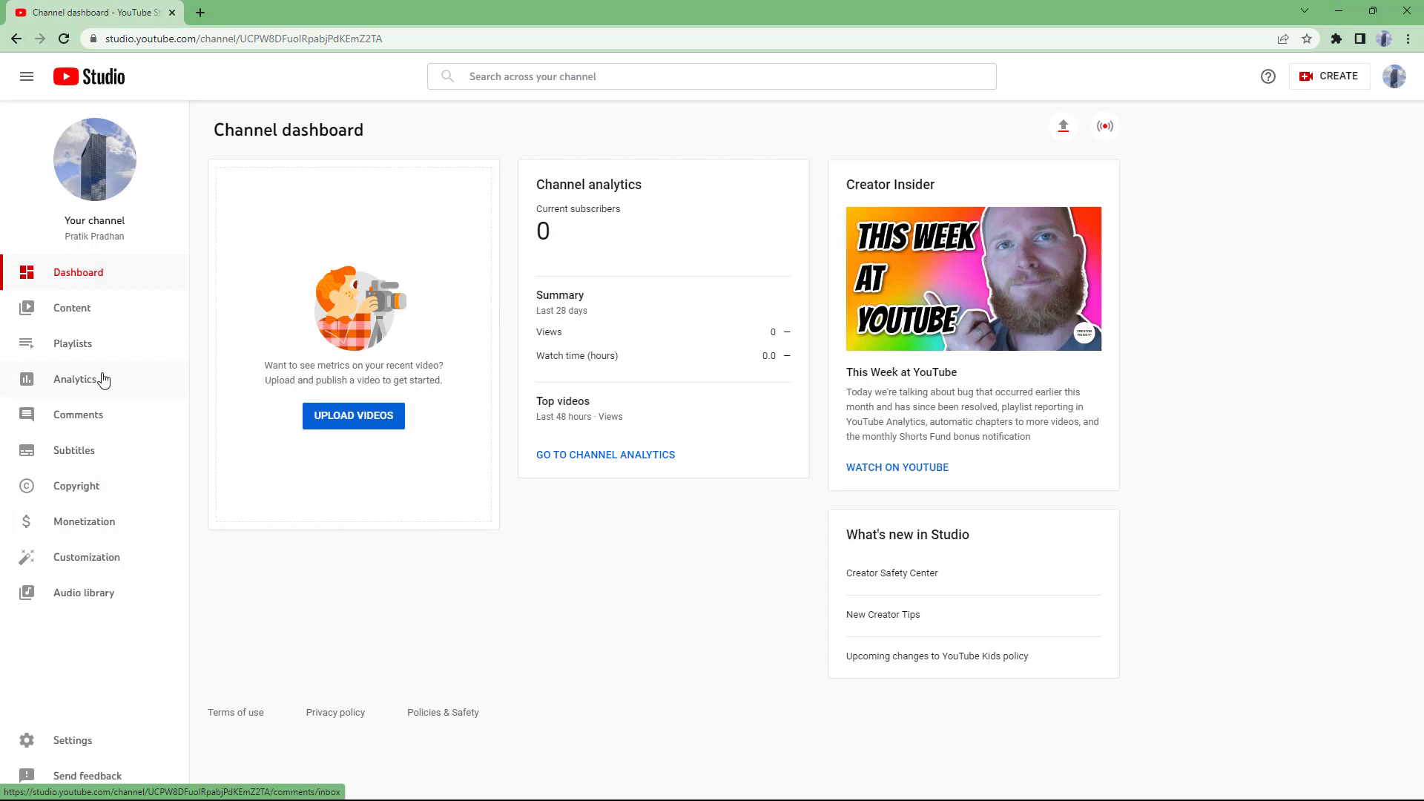
mouse_move(230, 600)
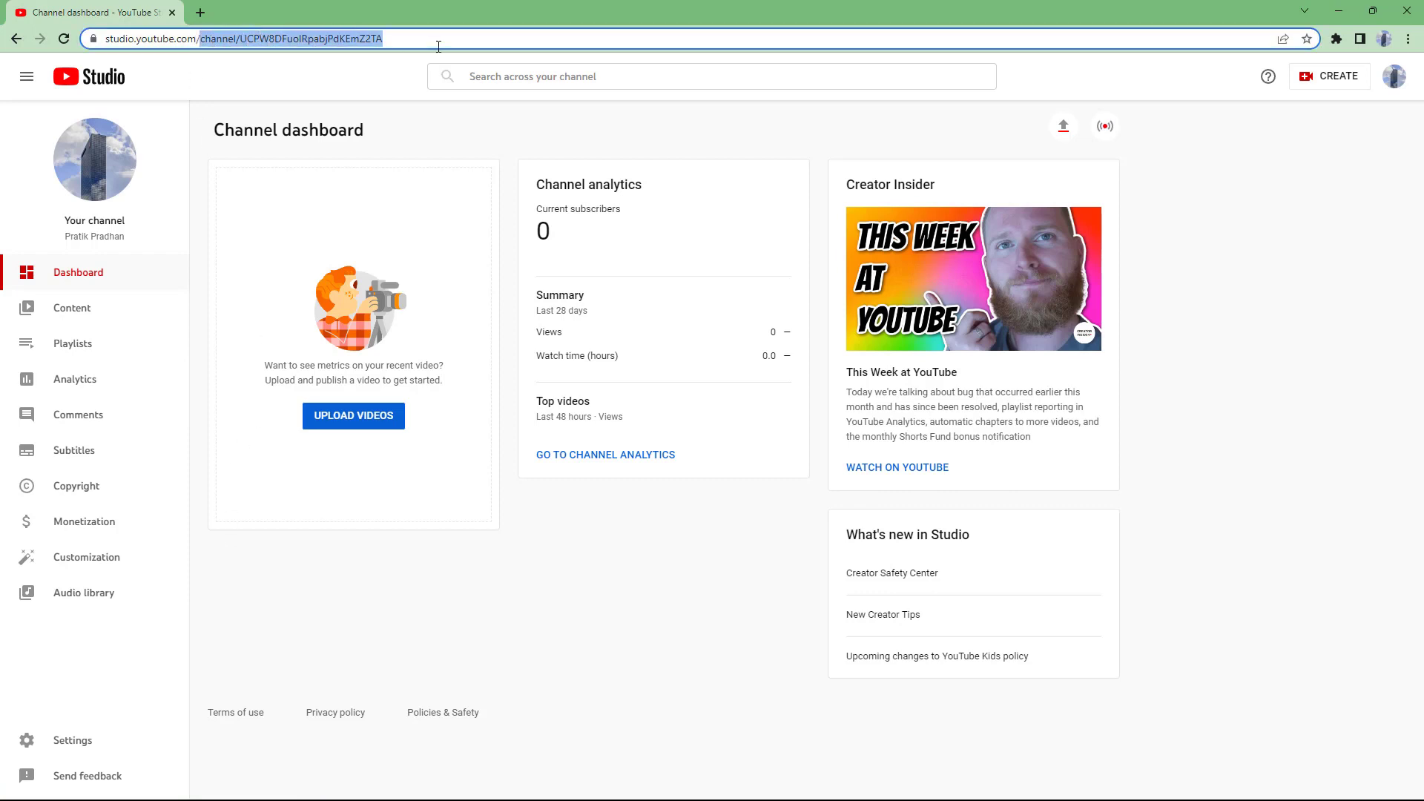
text(https://studio.youtube.com/)
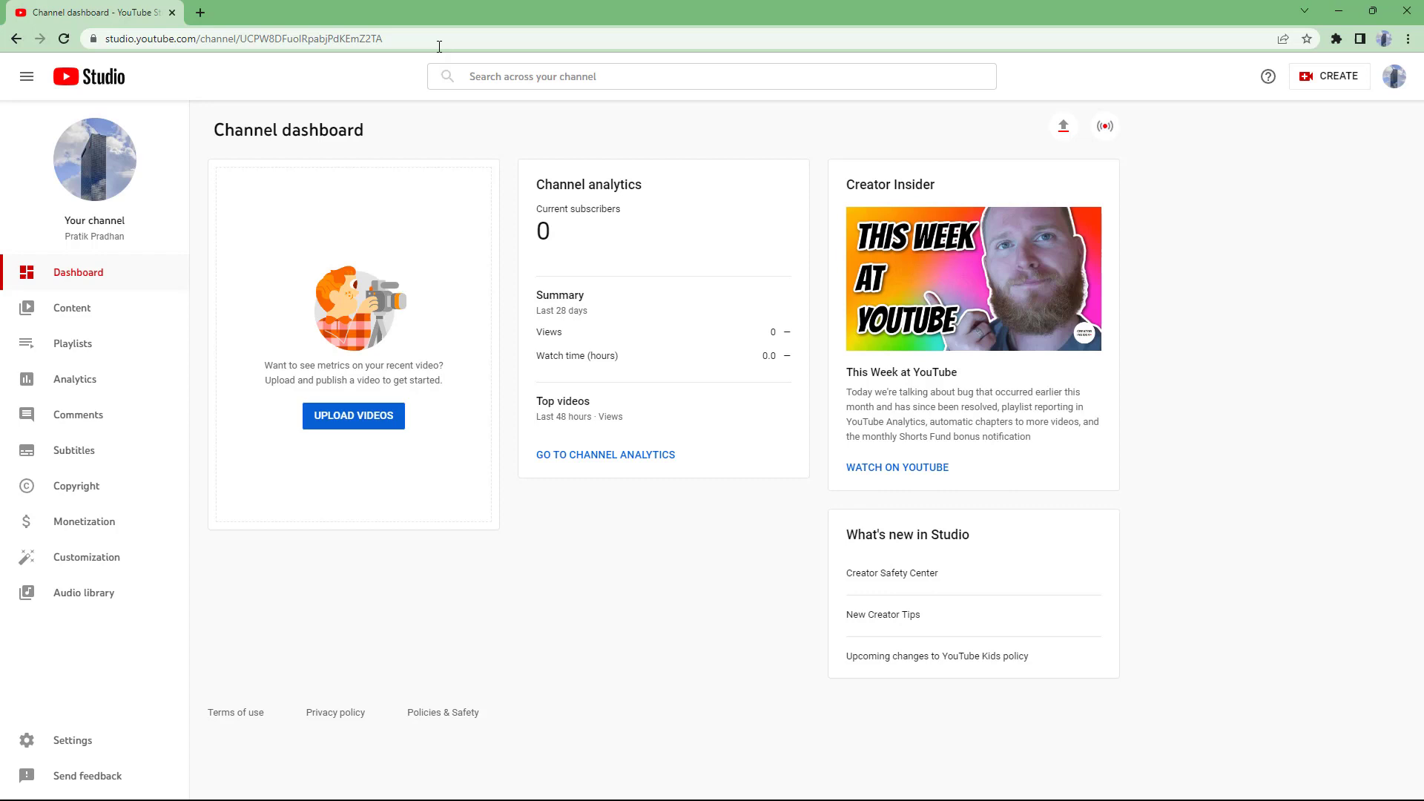
mouse_move(565, 466)
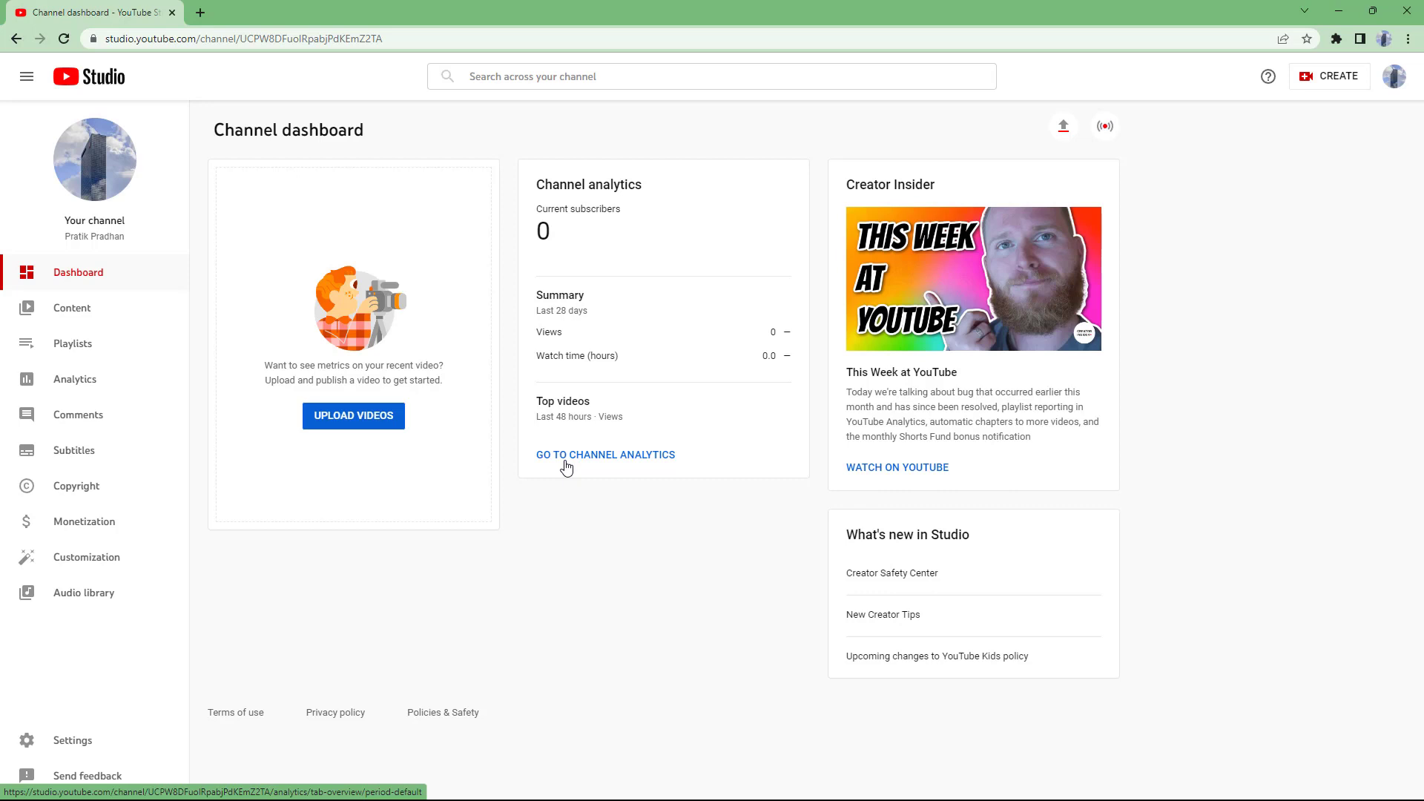
mouse_move(514, 575)
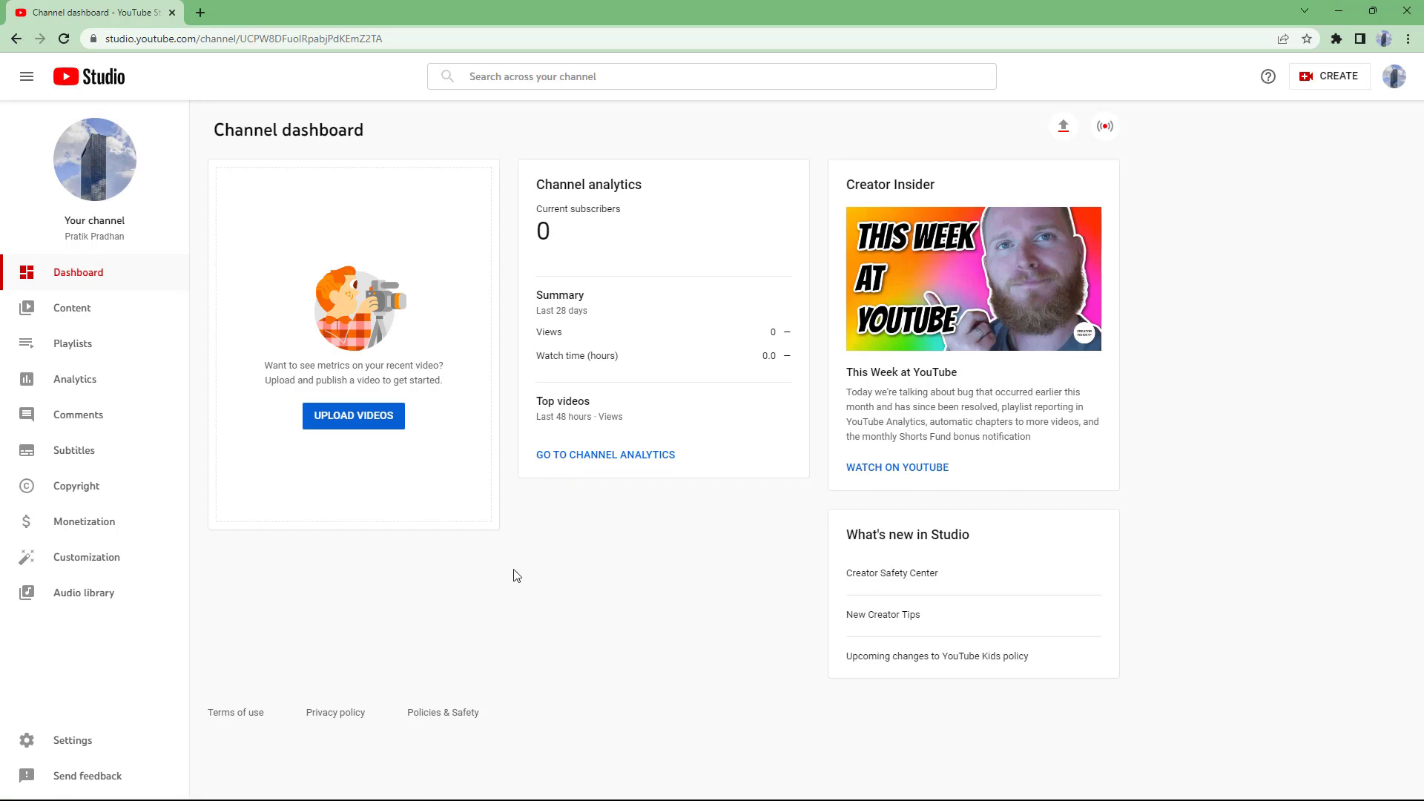
mouse_move(555, 619)
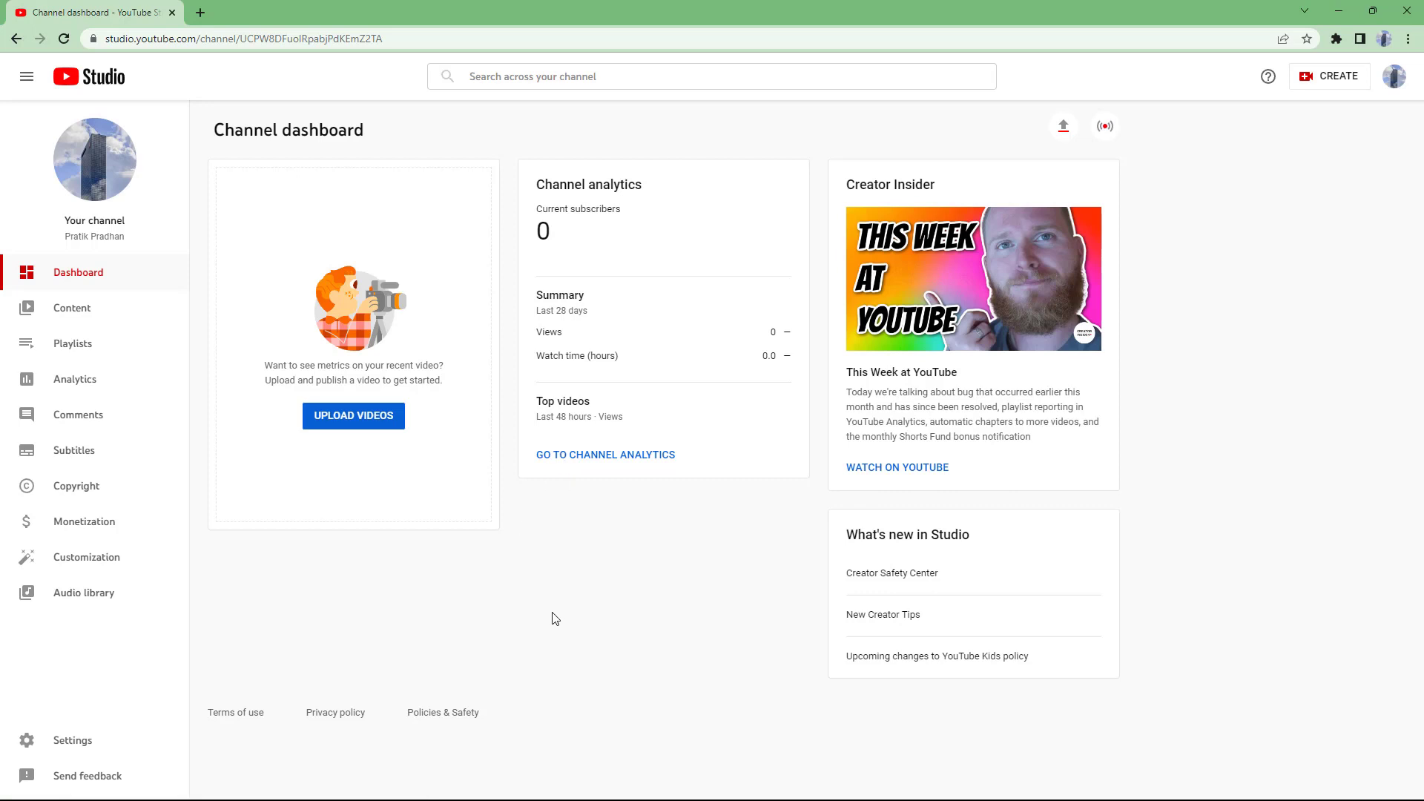
mouse_move(913, 524)
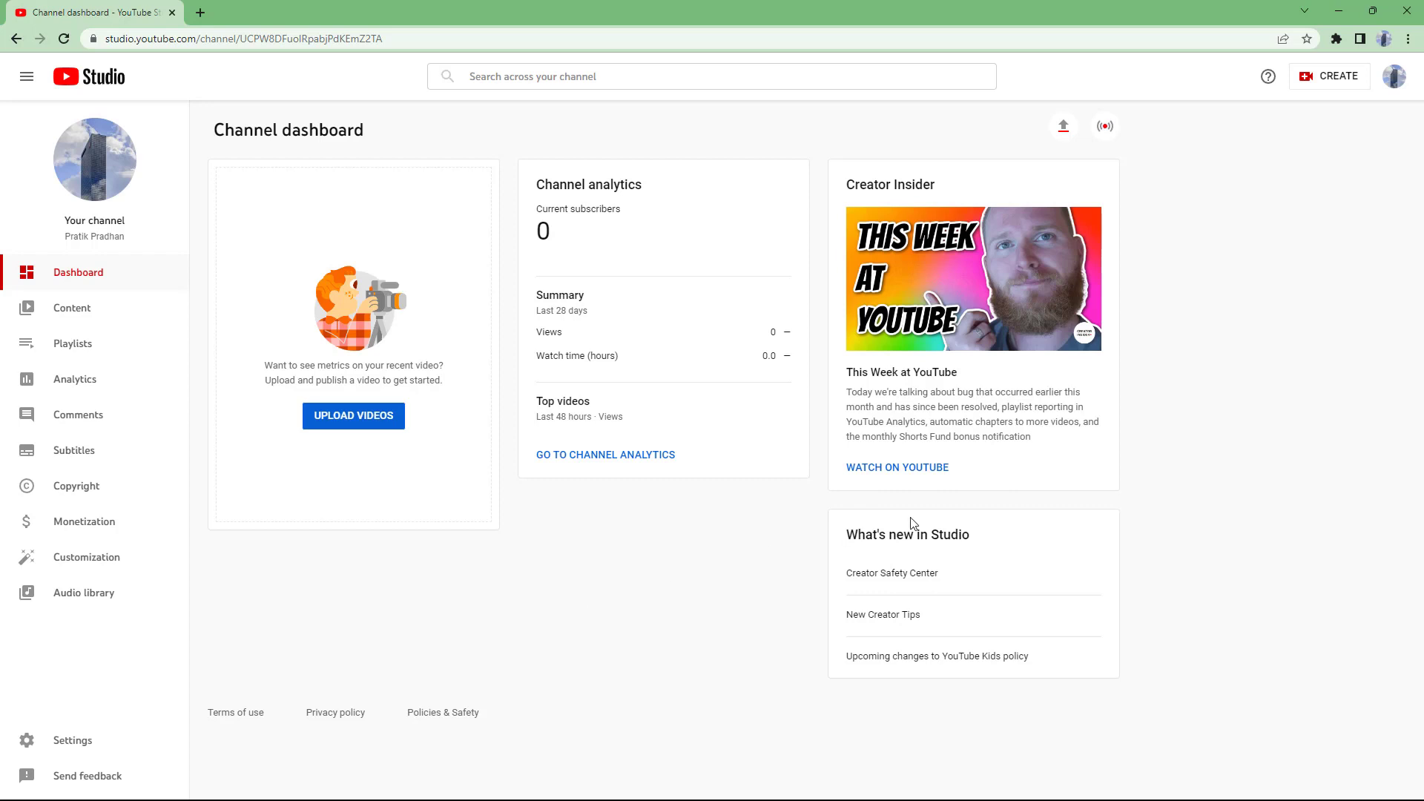